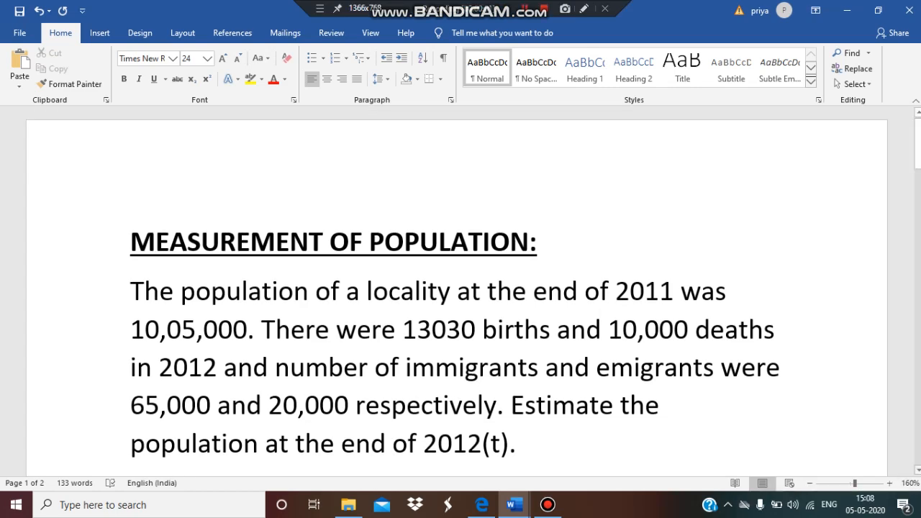
- Scroll to show the formula Pt = P0 + (B – D) + (I – E) below the problem
{"action": "scroll", "scroll_direction": "down", "scroll_amount": 3}
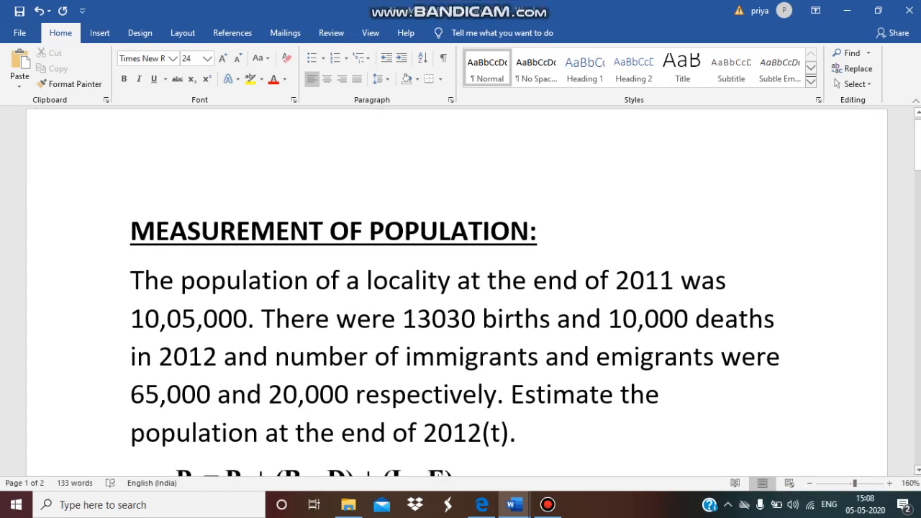
{"action": "scroll", "scroll_direction": "up", "scroll_amount": 3}
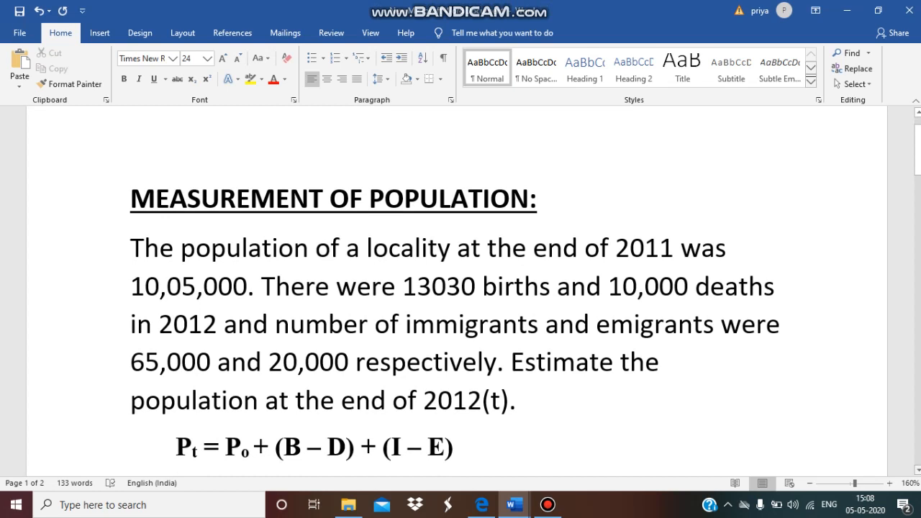
{"action": "mouse_move", "coordinate": [213, 230]}
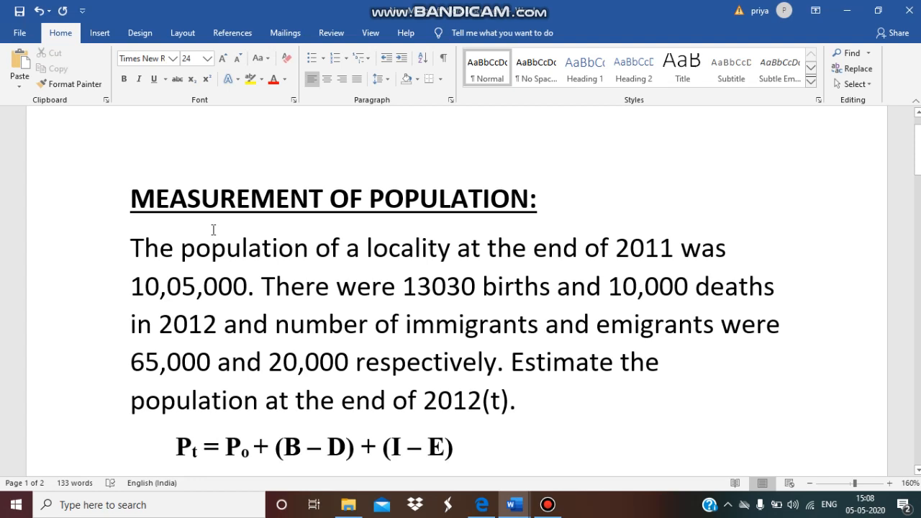
{"action": "mouse_move", "coordinate": [415, 272]}
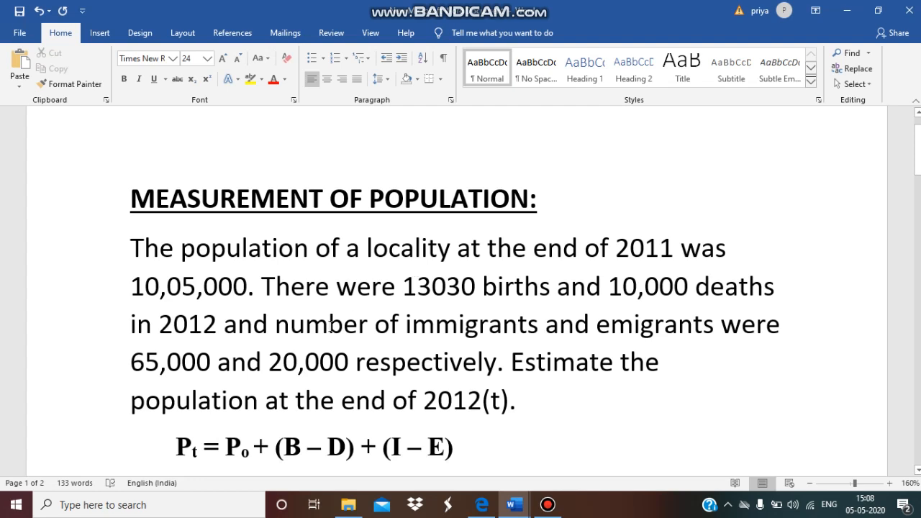
{"action": "mouse_move", "coordinate": [187, 461]}
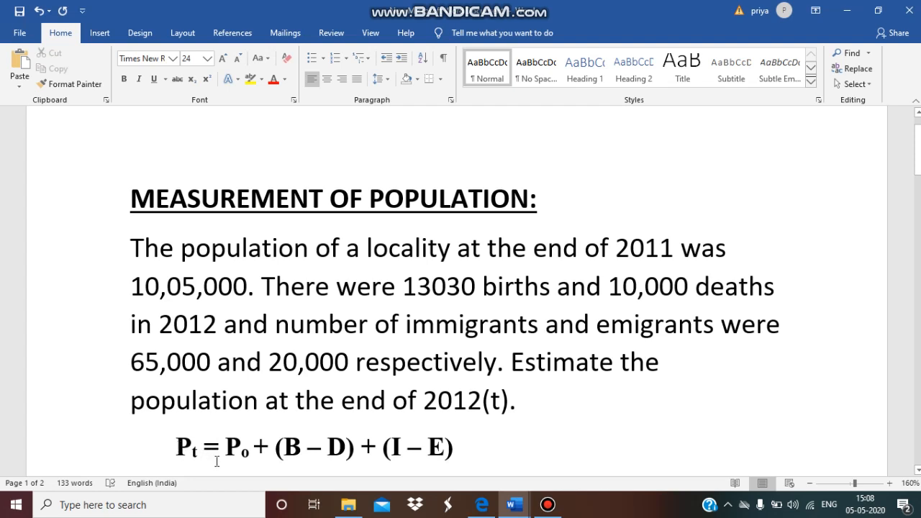
{"action": "mouse_move", "coordinate": [247, 463]}
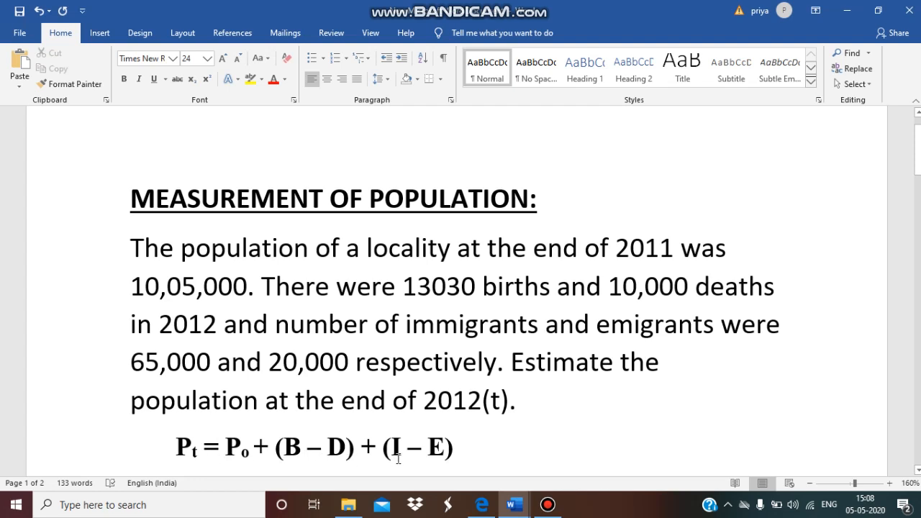
{"action": "mouse_move", "coordinate": [229, 463]}
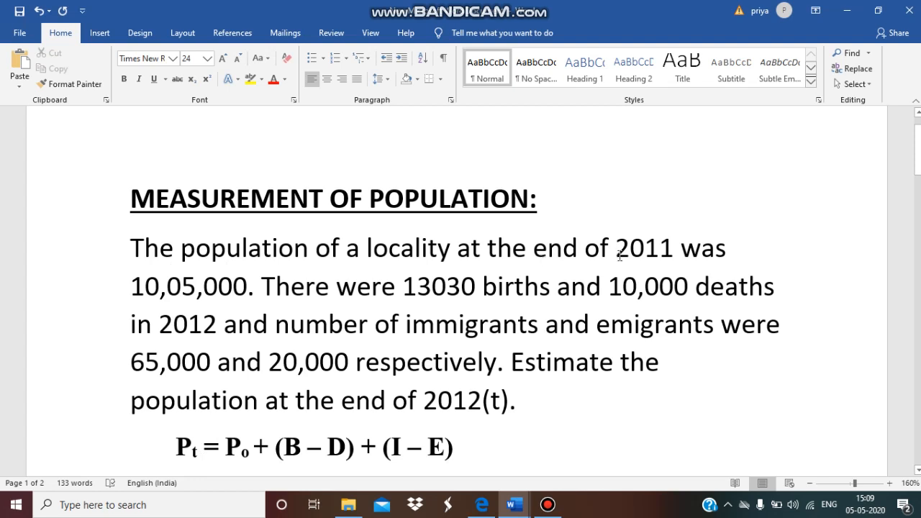
{"action": "mouse_move", "coordinate": [99, 301]}
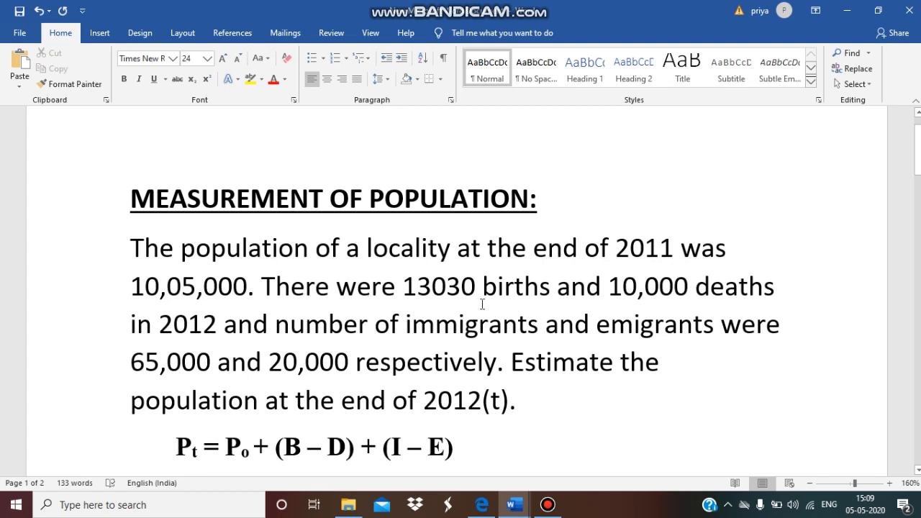
{"action": "mouse_move", "coordinate": [600, 302]}
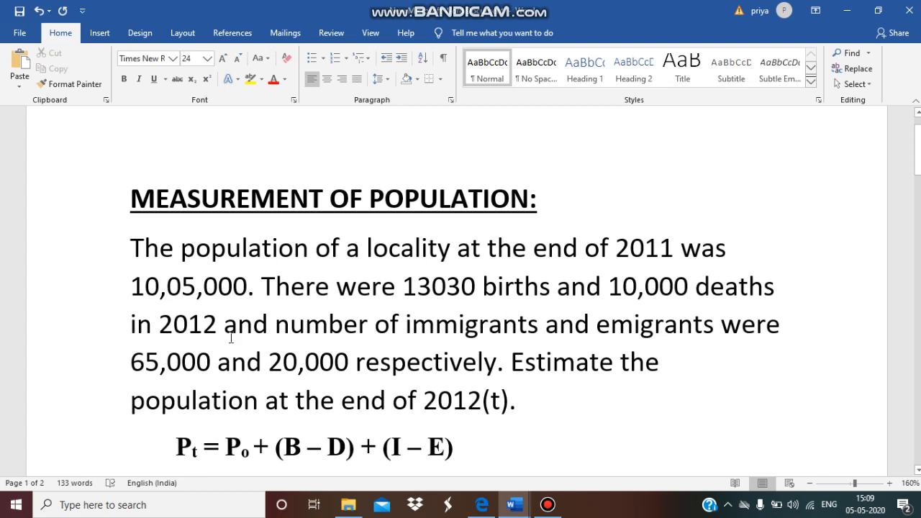
{"action": "mouse_move", "coordinate": [429, 332]}
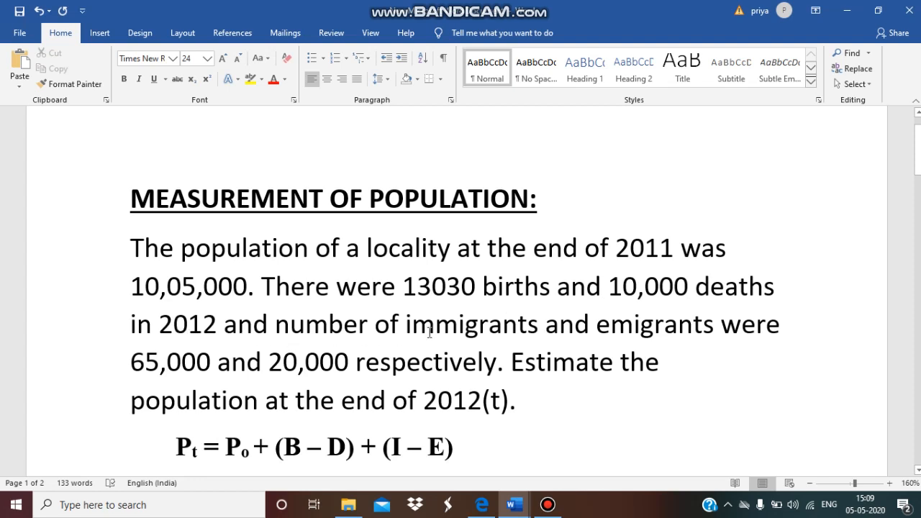
{"action": "mouse_move", "coordinate": [776, 335]}
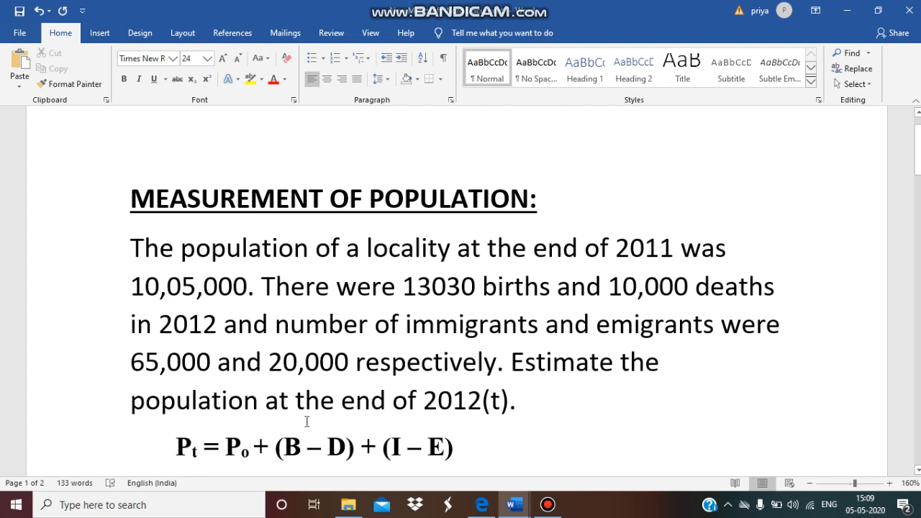
{"action": "mouse_move", "coordinate": [844, 469]}
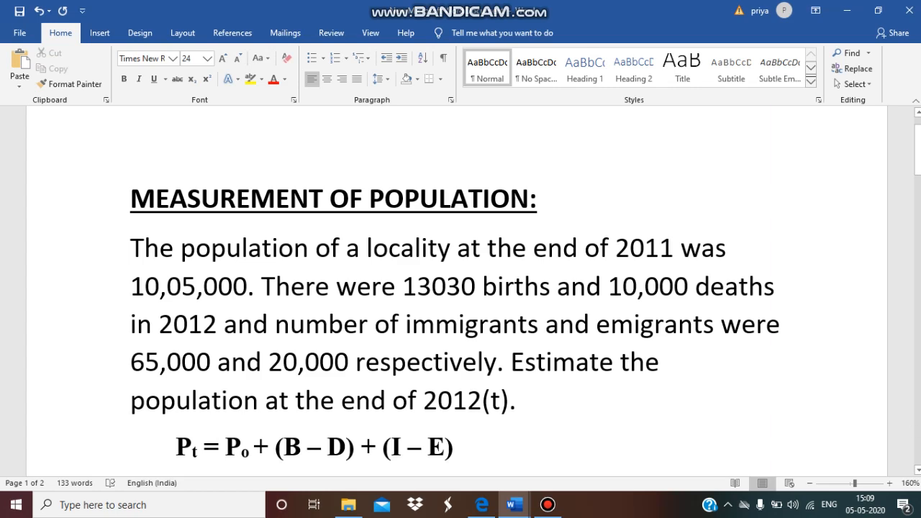
- Scroll down to reveal the given values P0 = 10,05,000 and B = 13,030
{"action": "scroll", "scroll_direction": "down", "scroll_amount": 3}
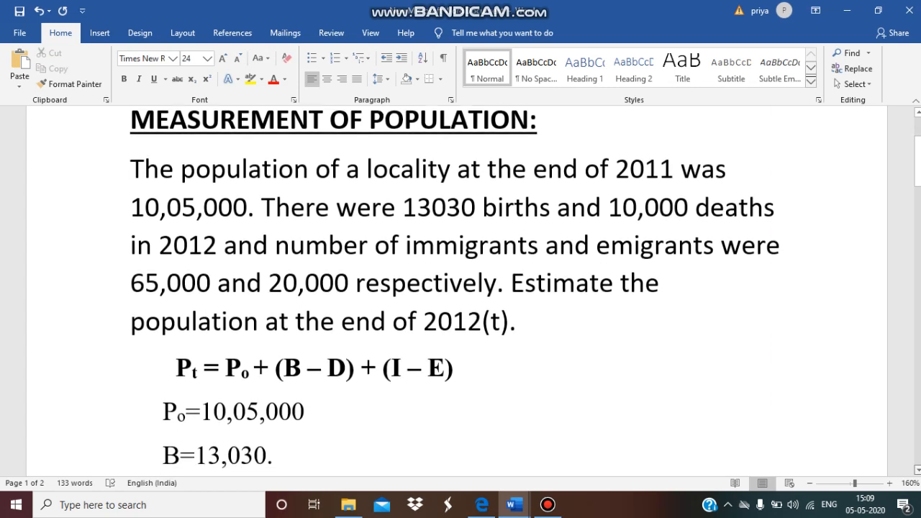
- Reveal D=10,000, I=65,000, E=20,000 and place the cursor after P2012=
{"action": "scroll", "scroll_direction": "down", "scroll_amount": 3}
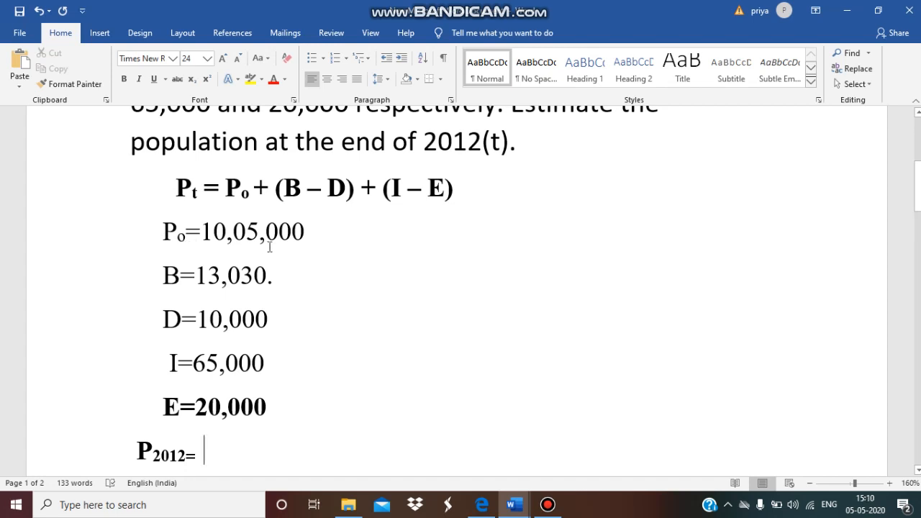
{"action": "mouse_move", "coordinate": [180, 282]}
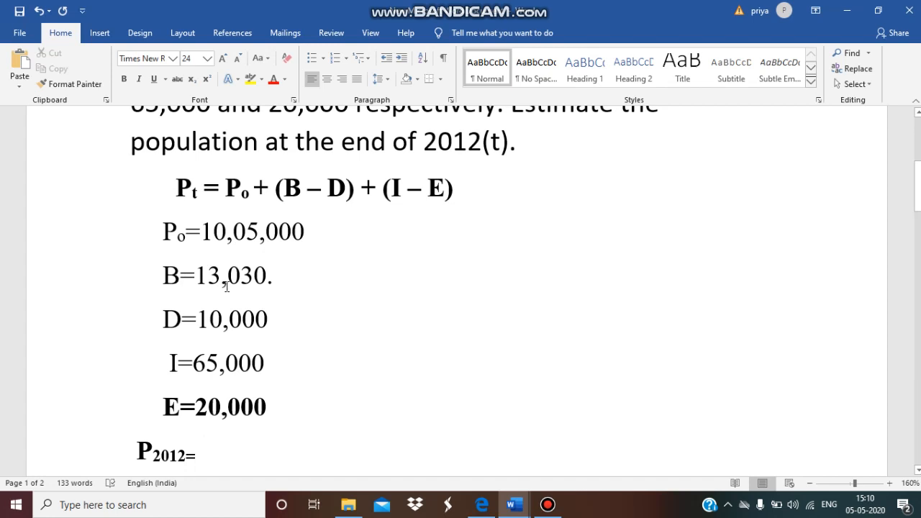
{"action": "mouse_move", "coordinate": [175, 332]}
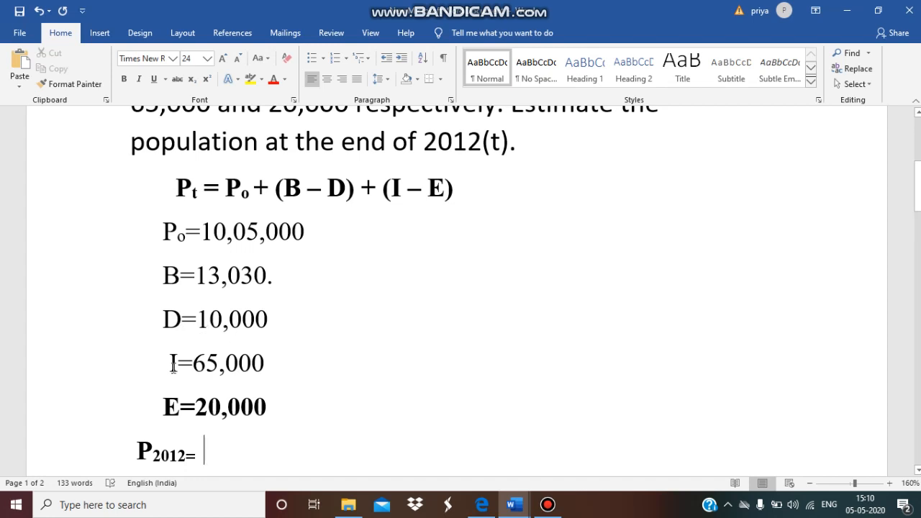
{"action": "mouse_move", "coordinate": [217, 374]}
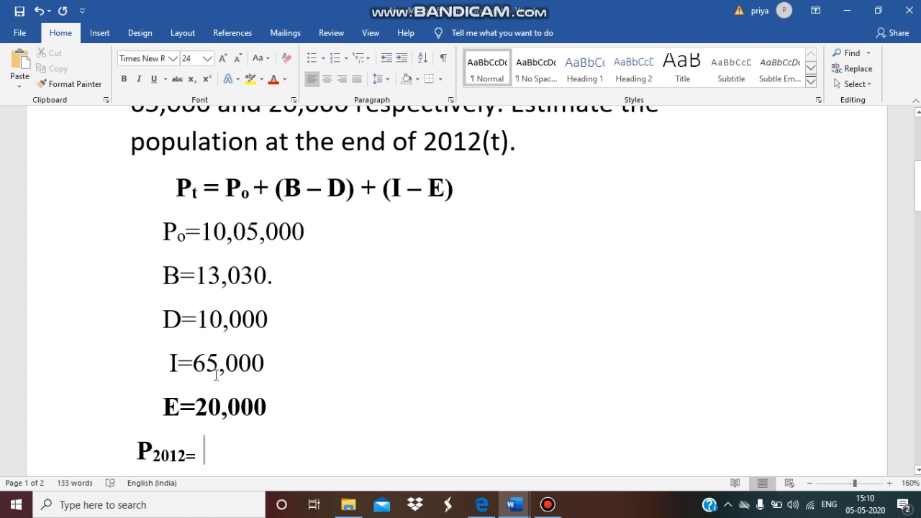
{"action": "mouse_move", "coordinate": [182, 412]}
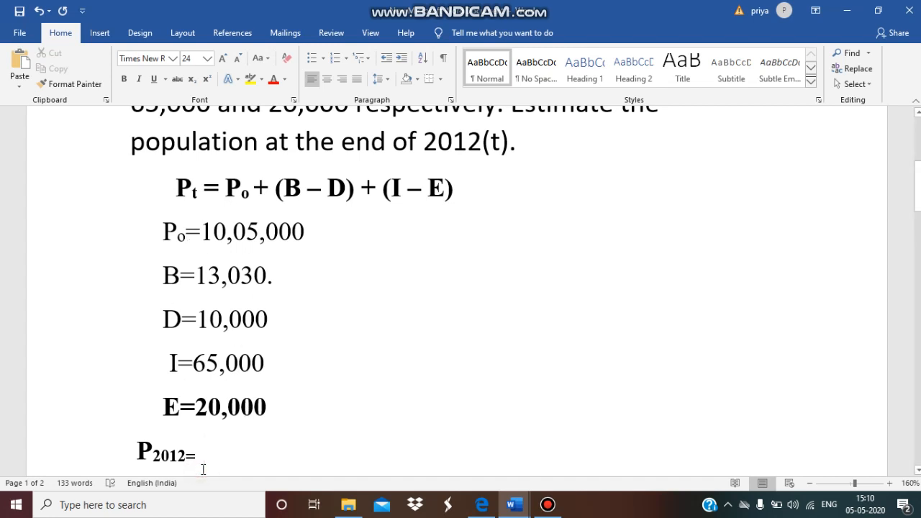
{"action": "left_click", "coordinate": [204, 454]}
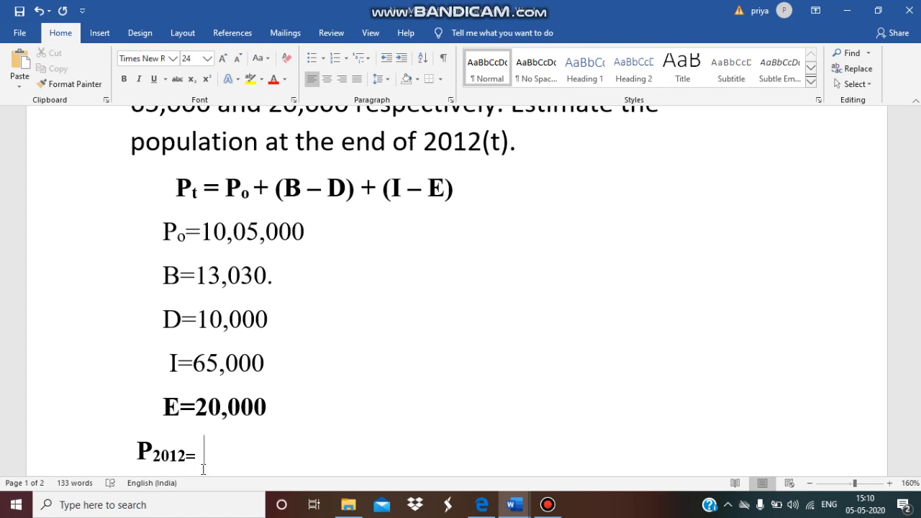
- Enter the initial population term 10,05,000+( after P2012=
{"action": "type", "text": "10"}
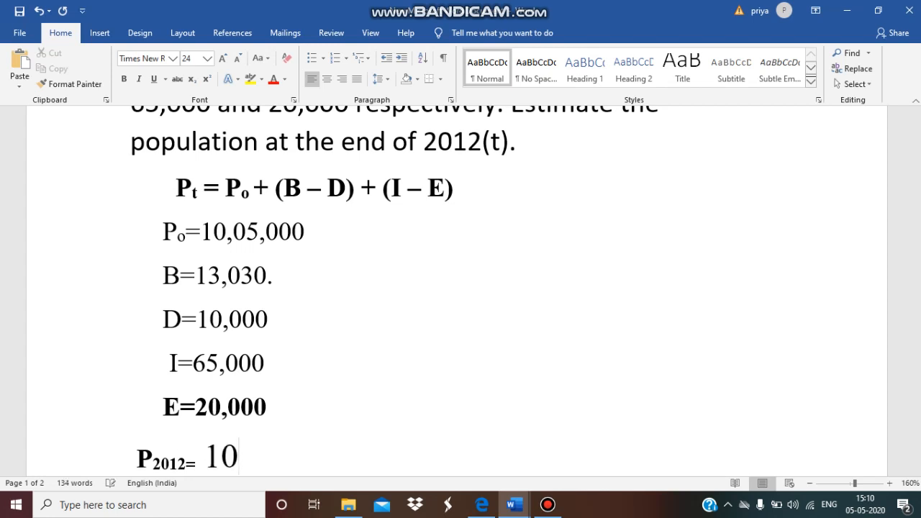
{"action": "type", "text": ".05"}
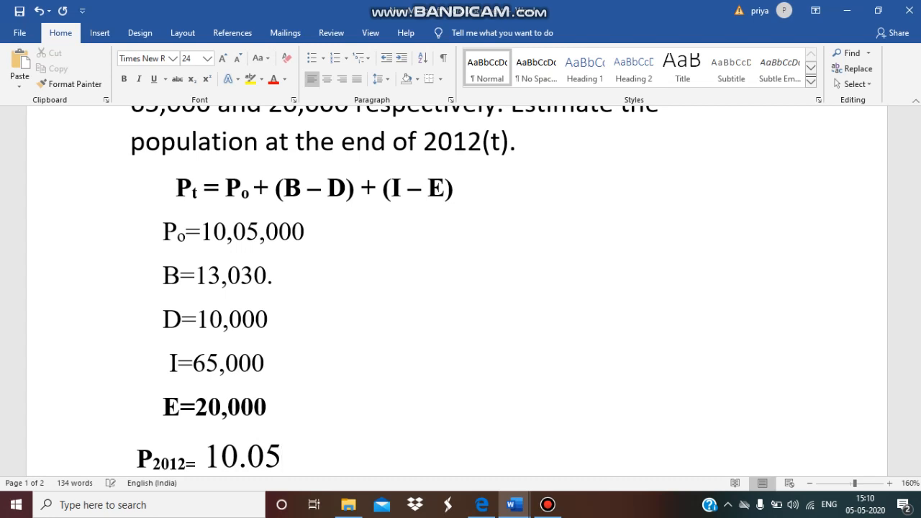
{"action": "type", "text": "10,"}
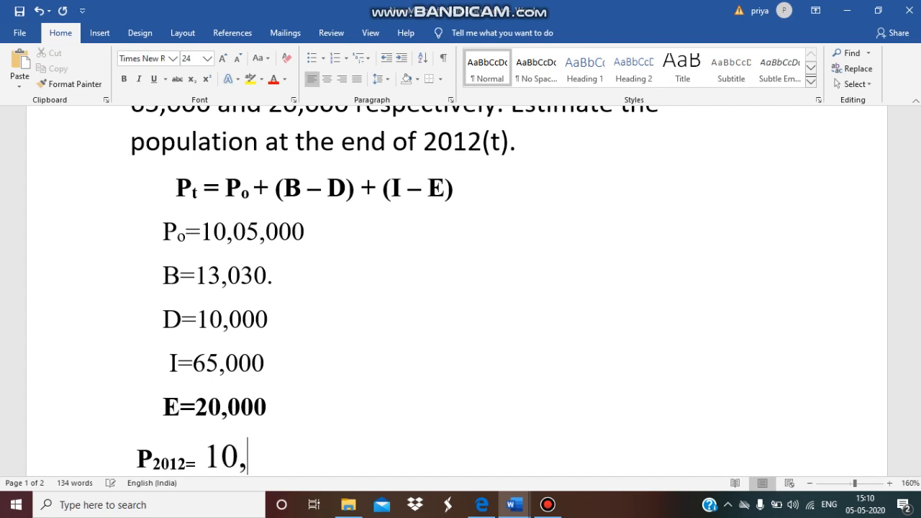
{"action": "type", "text": "05,"}
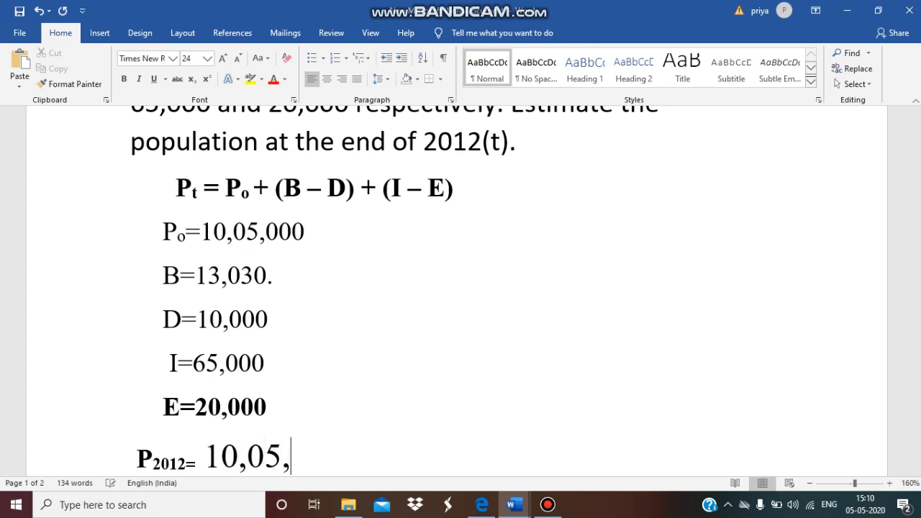
{"action": "type", "text": "000"}
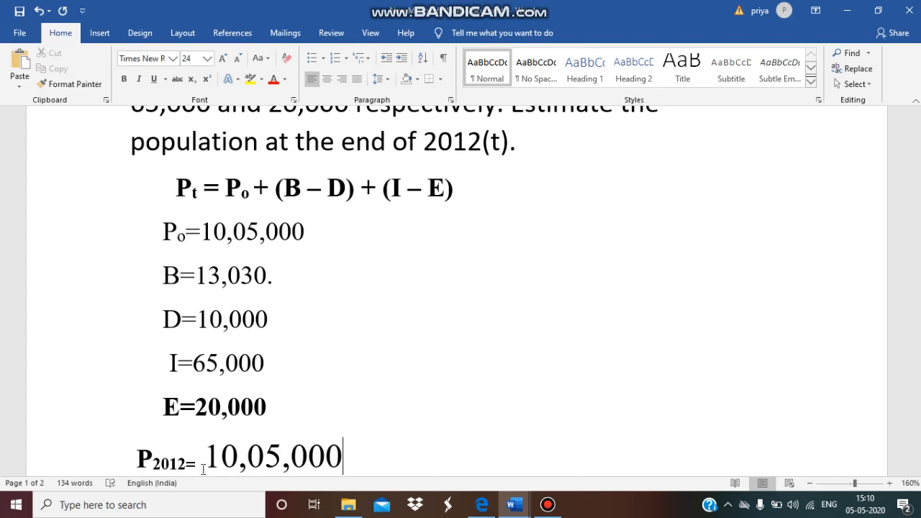
{"action": "type", "text": "+("}
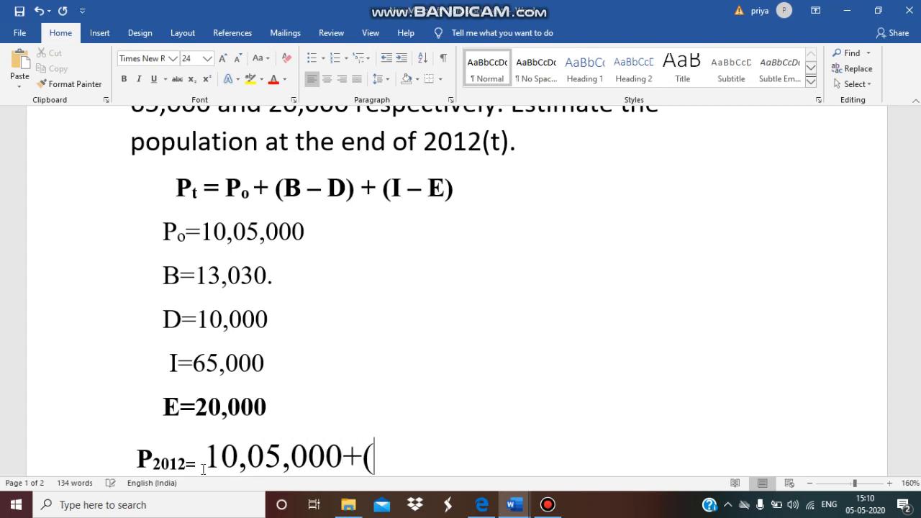
{"action": "type", "text": "13"}
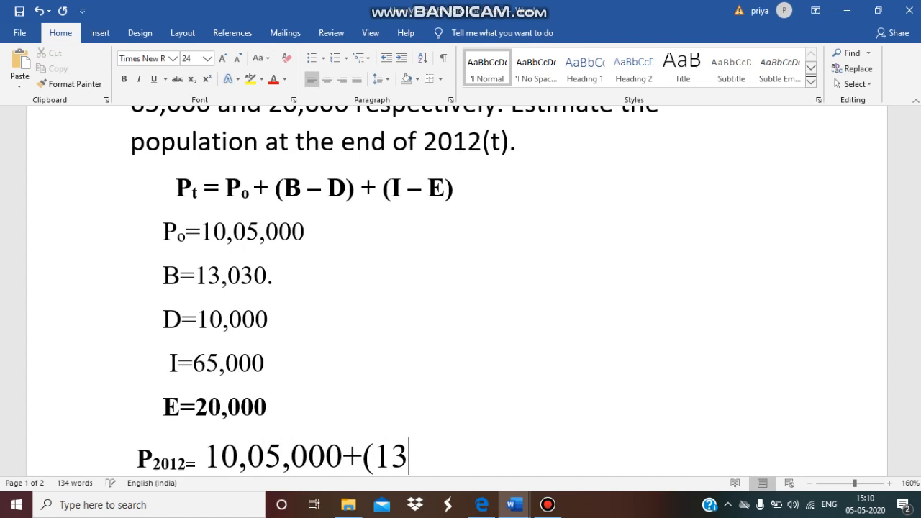
{"action": "type", "text": "030"}
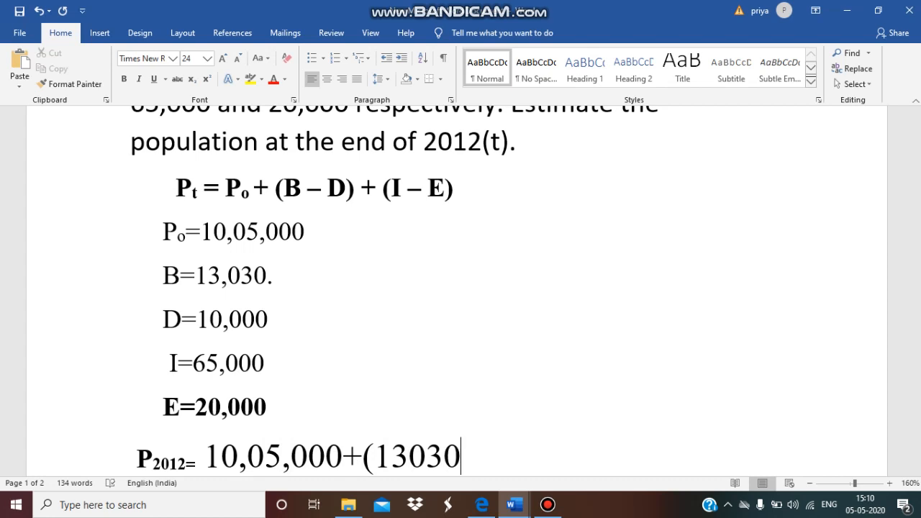
{"action": "type", "text": "-"}
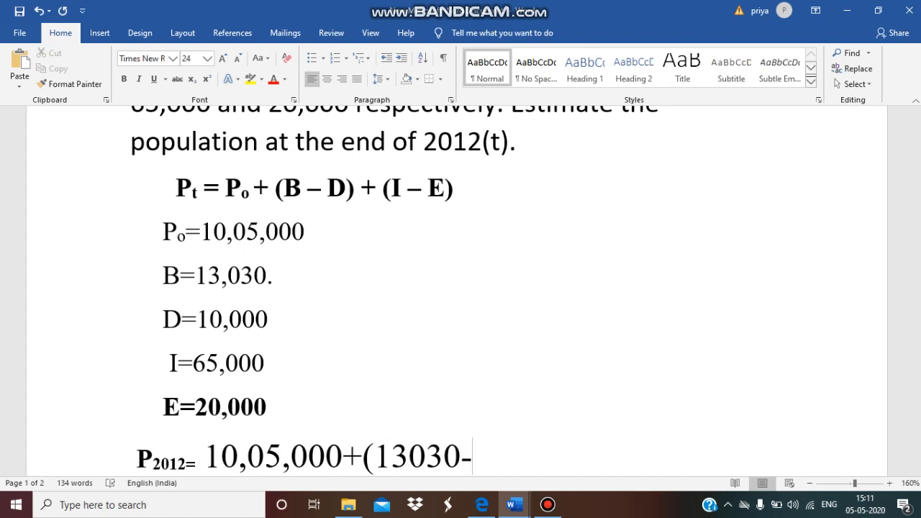
{"action": "type", "text": "10000"}
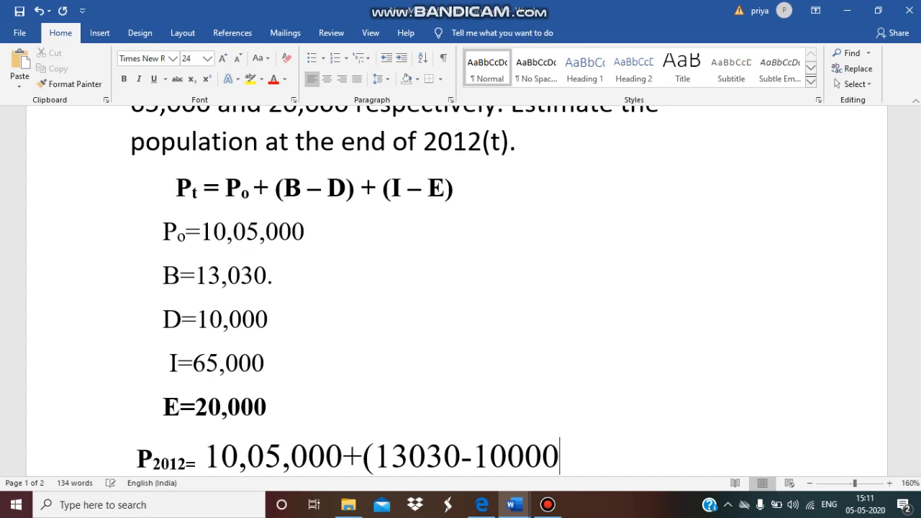
{"action": "type", "text": ")+"}
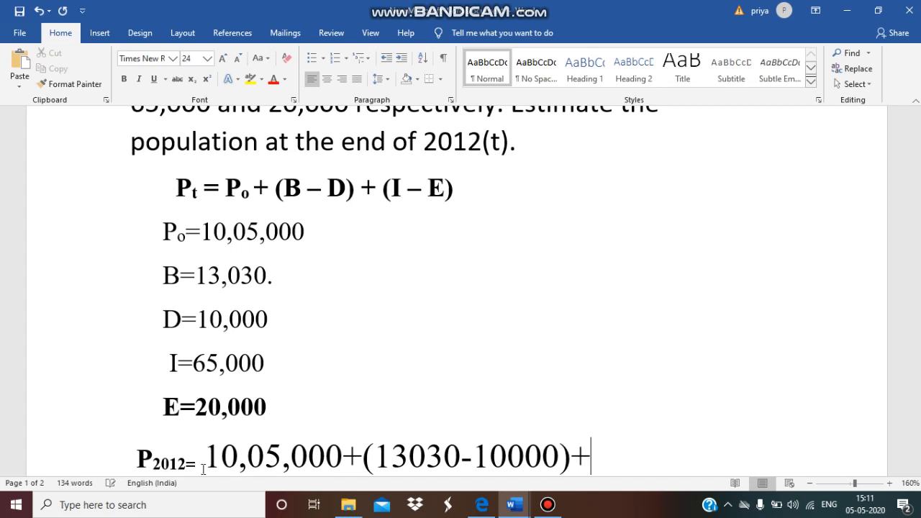
{"action": "type", "text": "("}
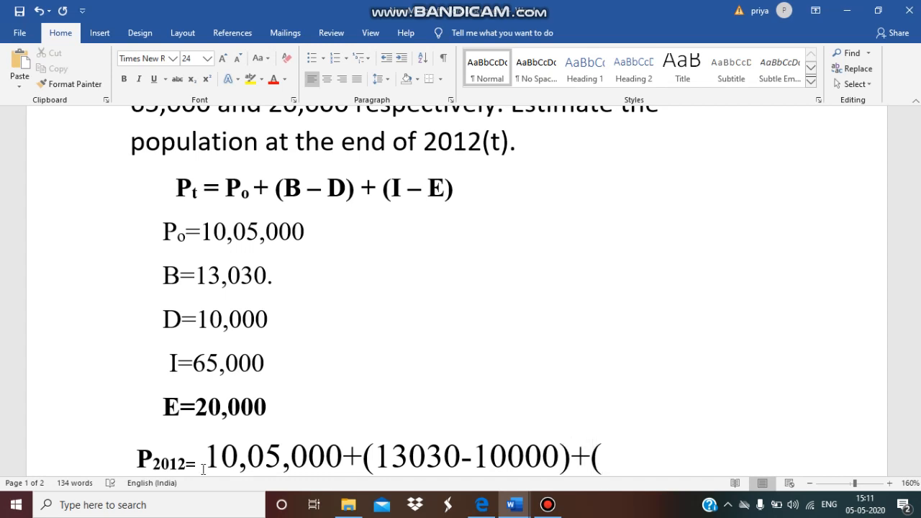
{"action": "type", "text": "65000"}
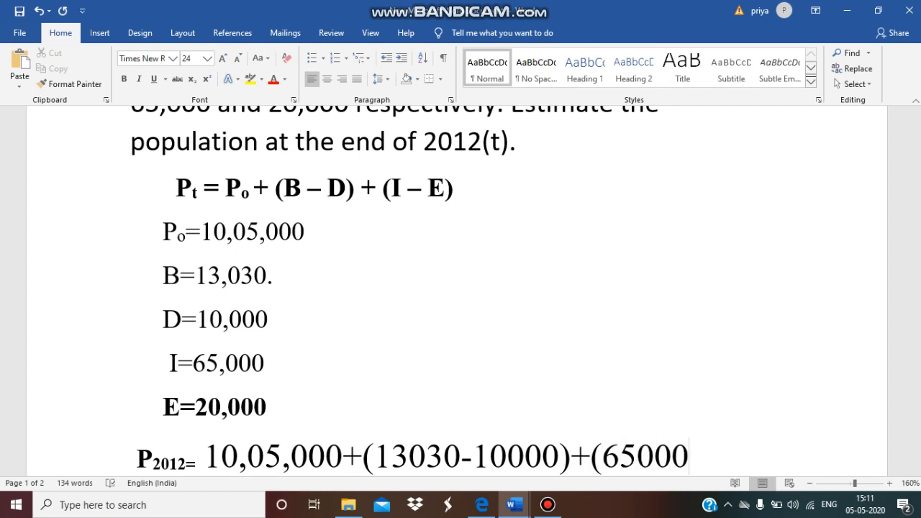
{"action": "type", "text": "-"}
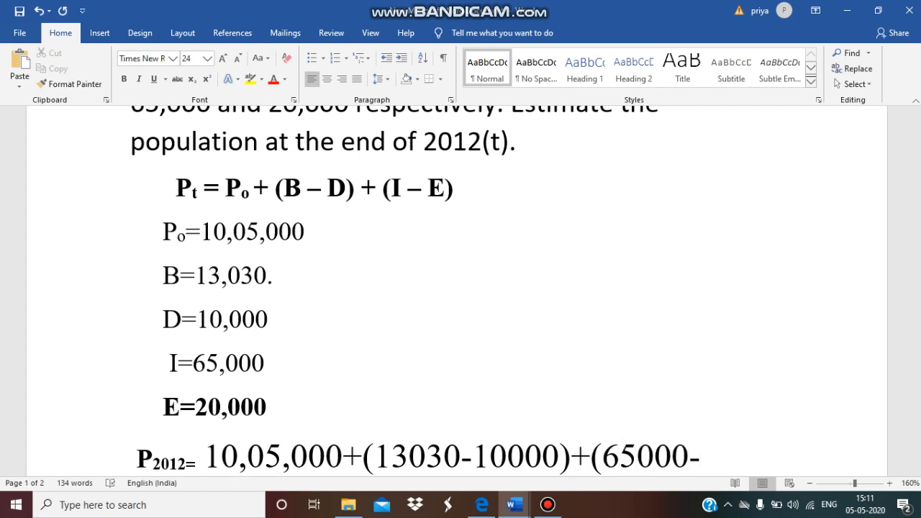
{"action": "type", "text": "20000"}
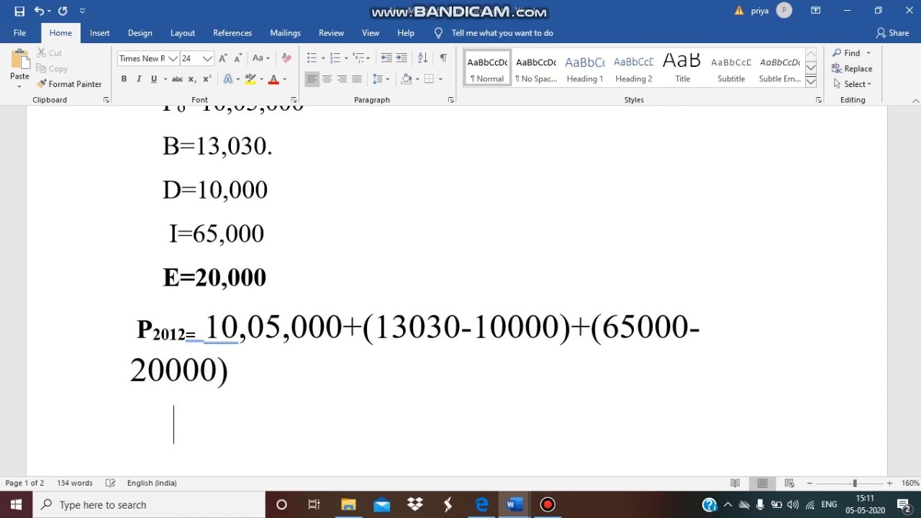
- Start the simplified line with =10,05,000, fixing a misplaced equals sign
{"action": "type", "text": "="}
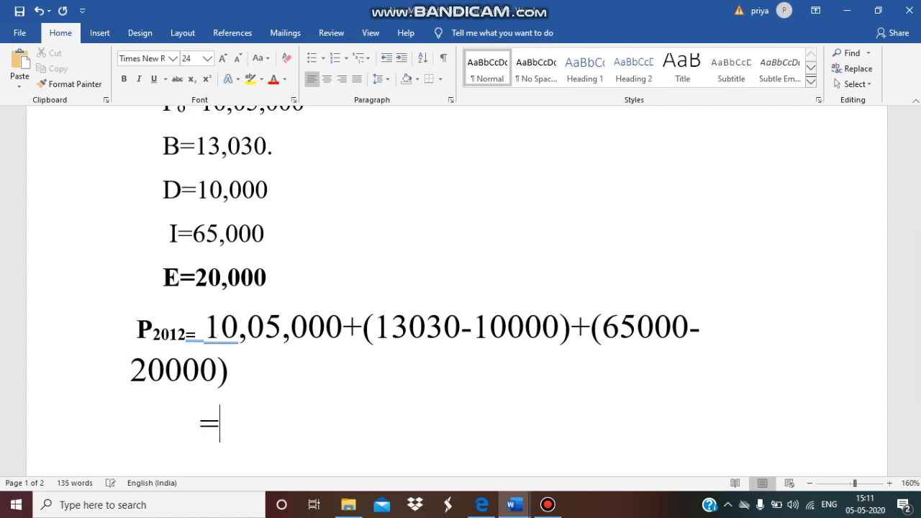
{"action": "key", "text": "Backspace"}
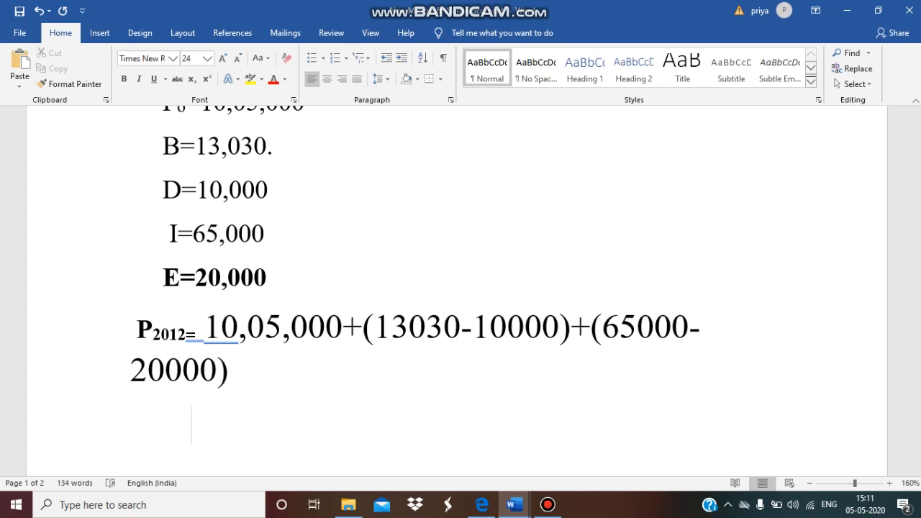
{"action": "type", "text": "=10"}
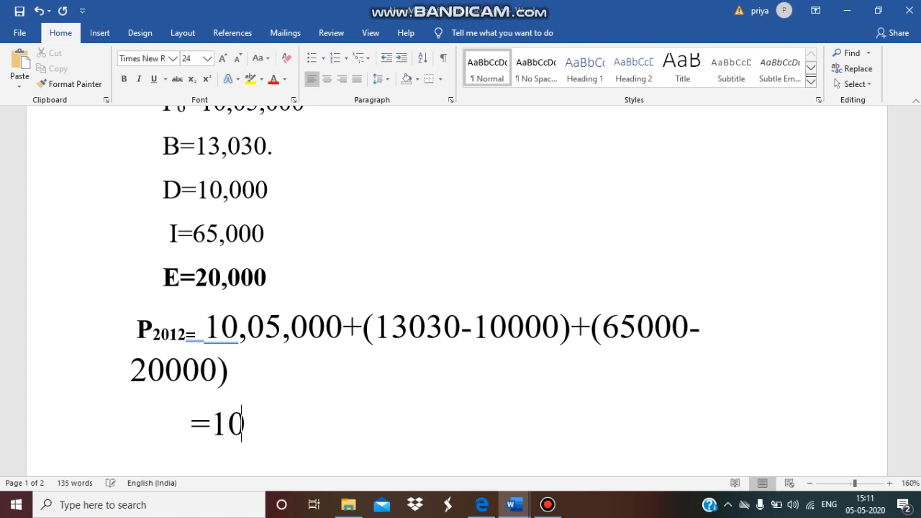
{"action": "type", "text": ",05"}
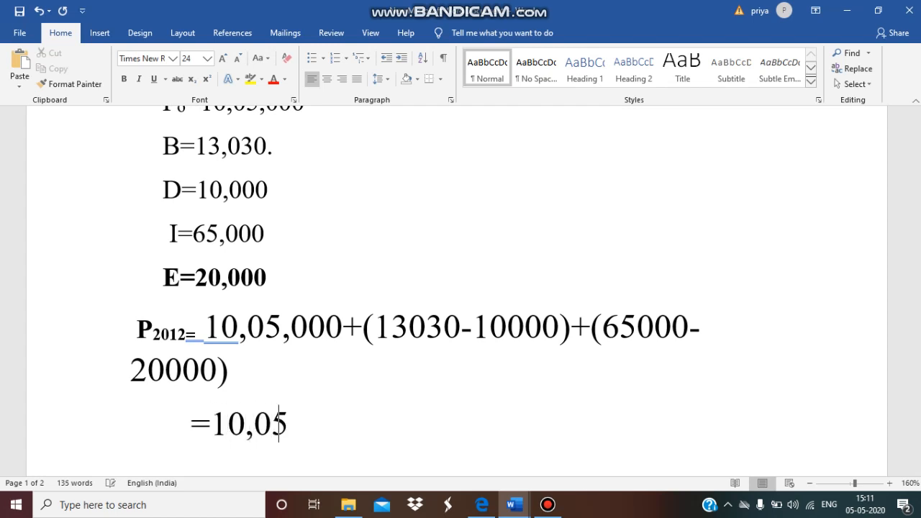
{"action": "type", "text": "000"}
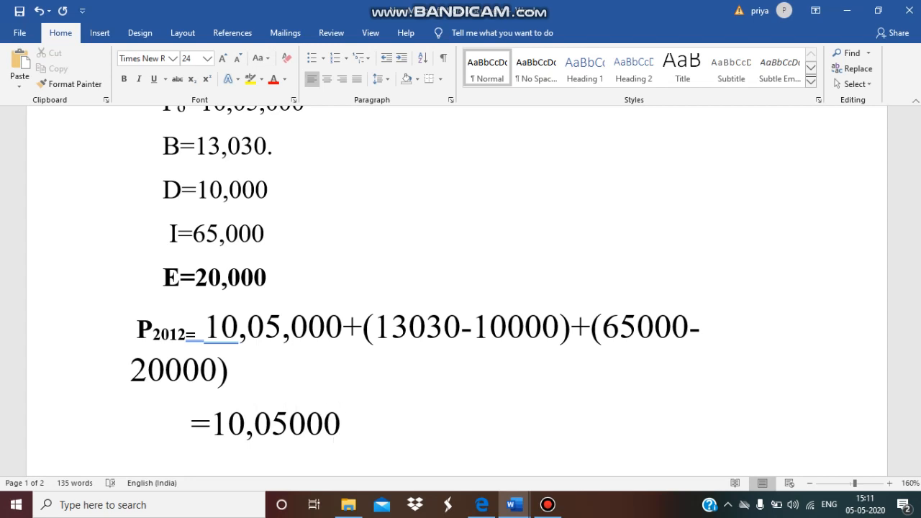
{"action": "type", "text": ","}
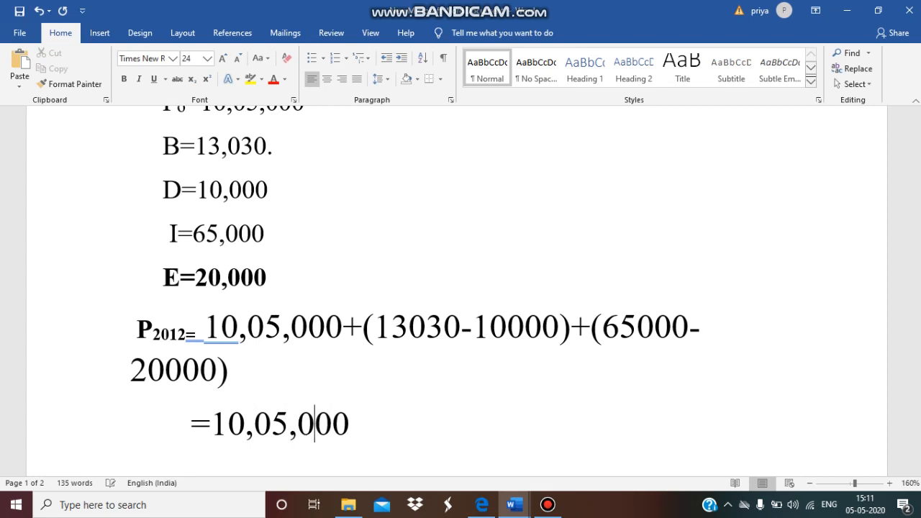
- Finish the simplified line as +3030+45000 after 10,05,000
{"action": "left_click", "coordinate": [349, 424]}
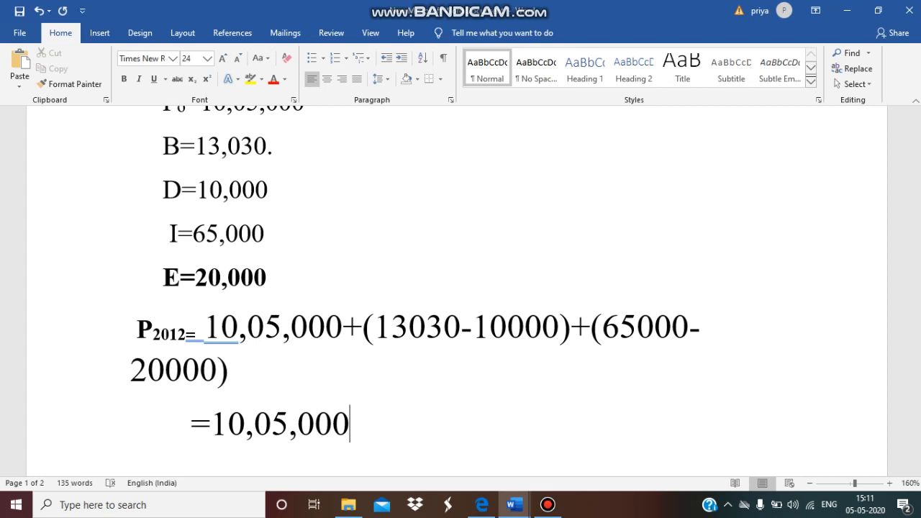
{"action": "type", "text": "+"}
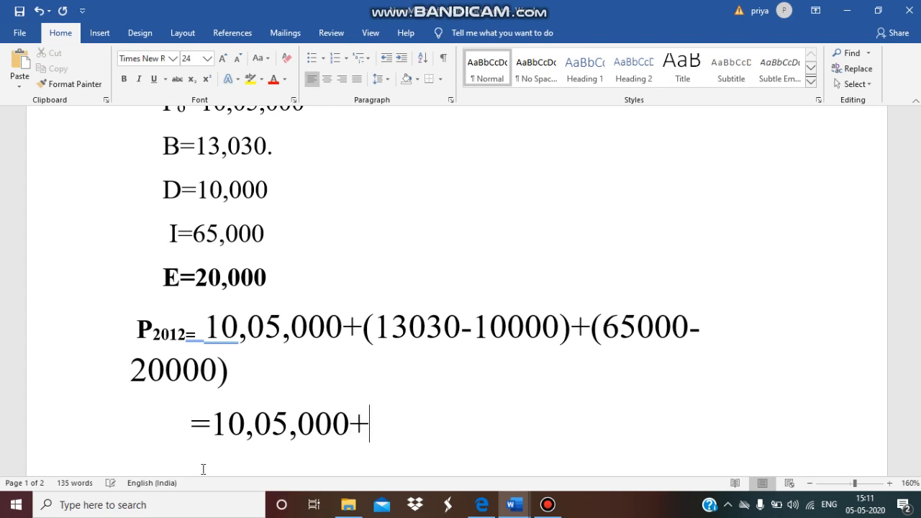
{"action": "type", "text": "30"}
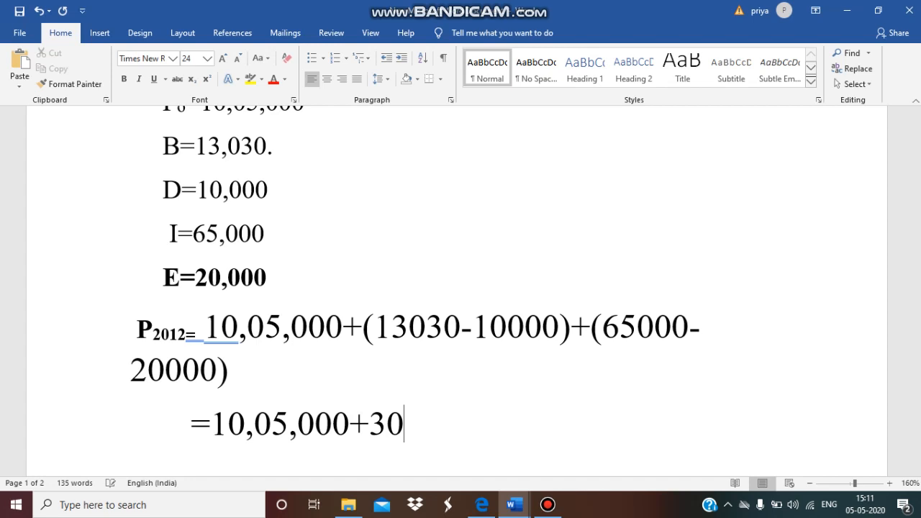
{"action": "type", "text": "30+"}
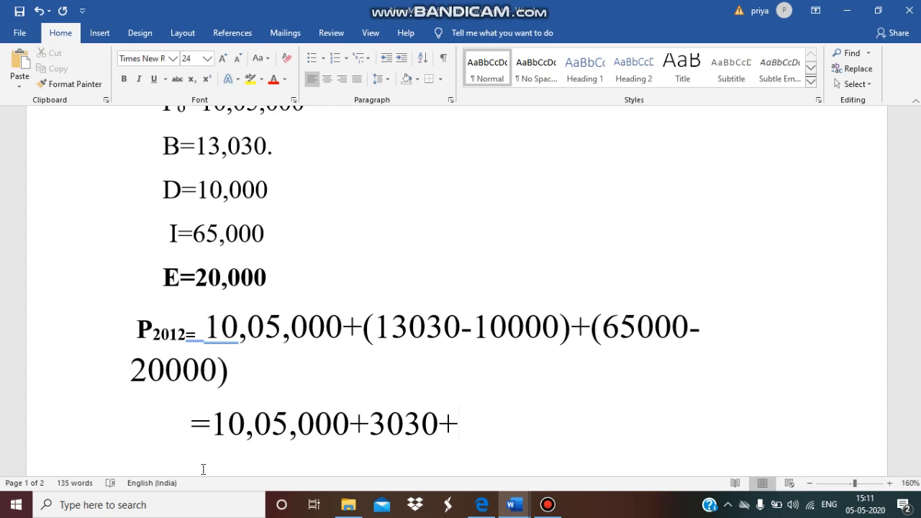
{"action": "type", "text": "45000"}
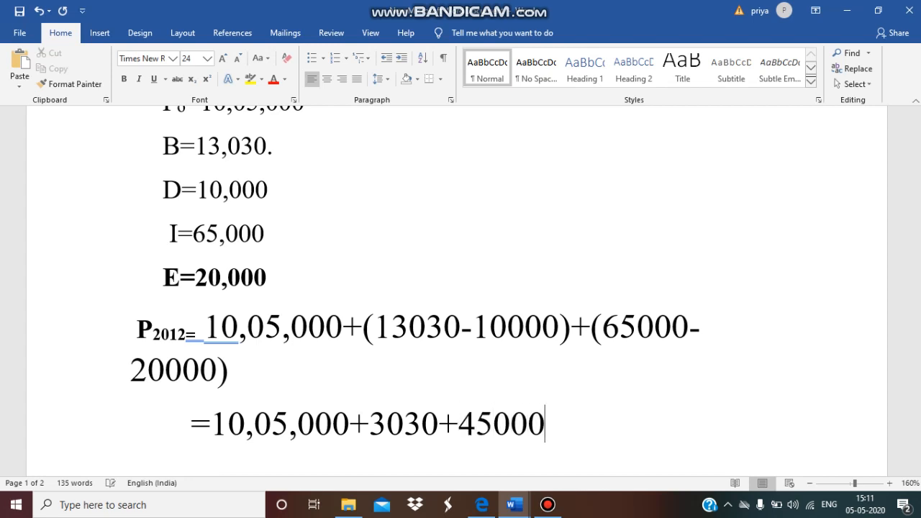
{"action": "scroll", "scroll_direction": "down", "scroll_amount": 3}
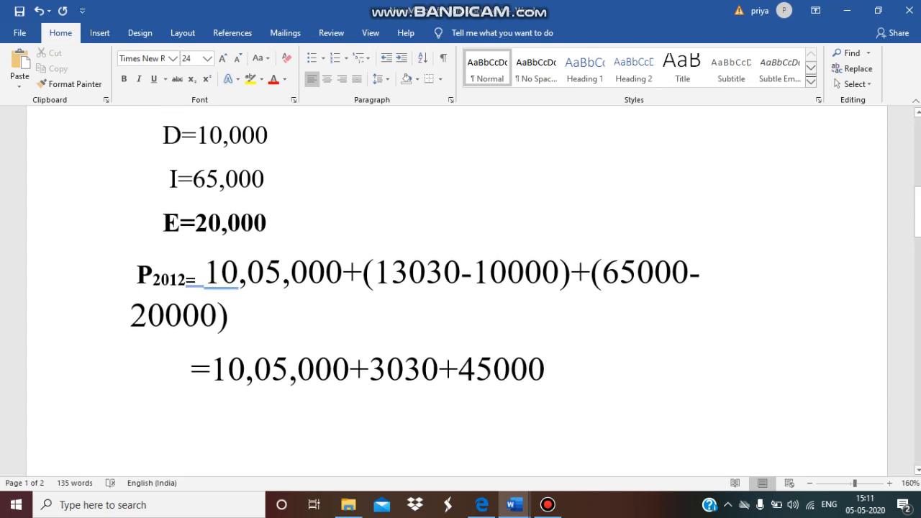
- Write the final answer line P2012=10,53,030
{"action": "type", "text": "P2"}
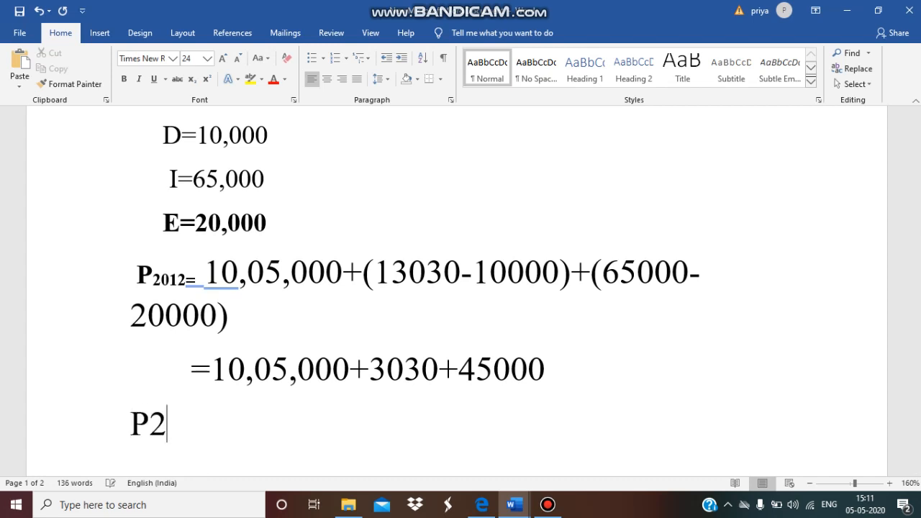
{"action": "type", "text": "012"}
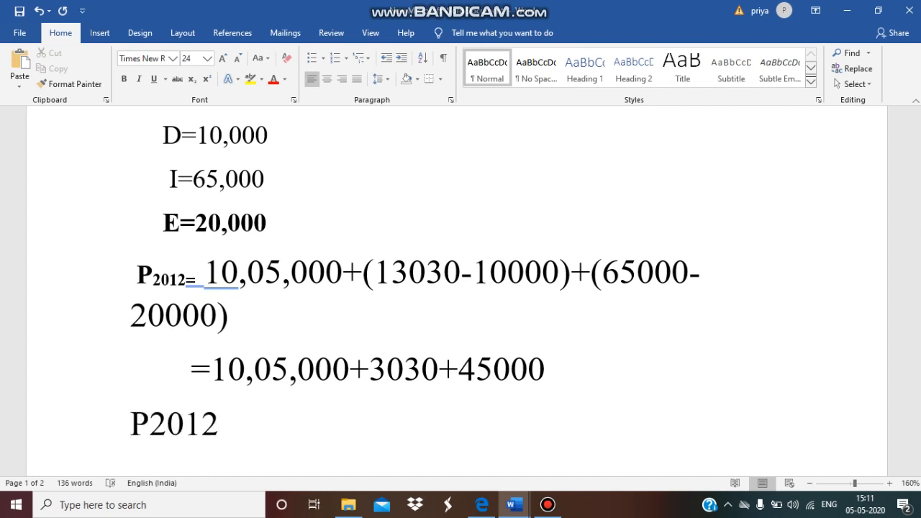
{"action": "type", "text": "="}
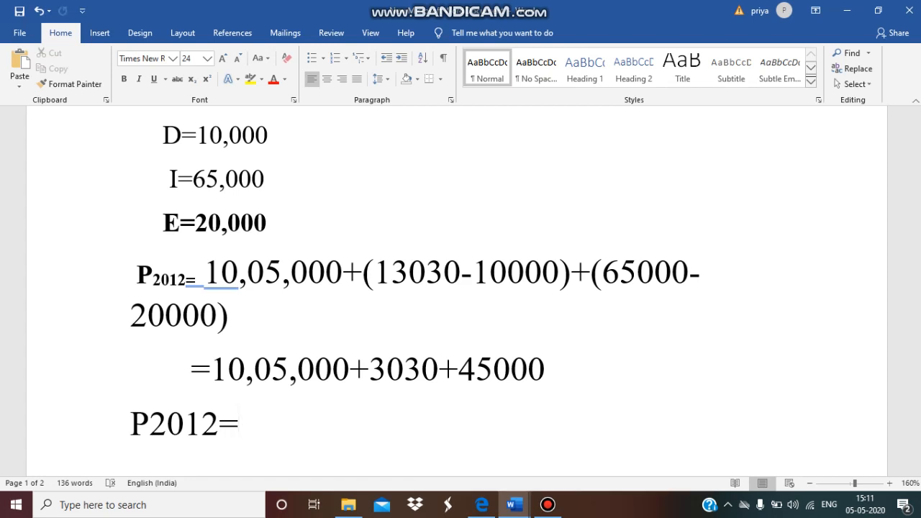
{"action": "type", "text": "10"}
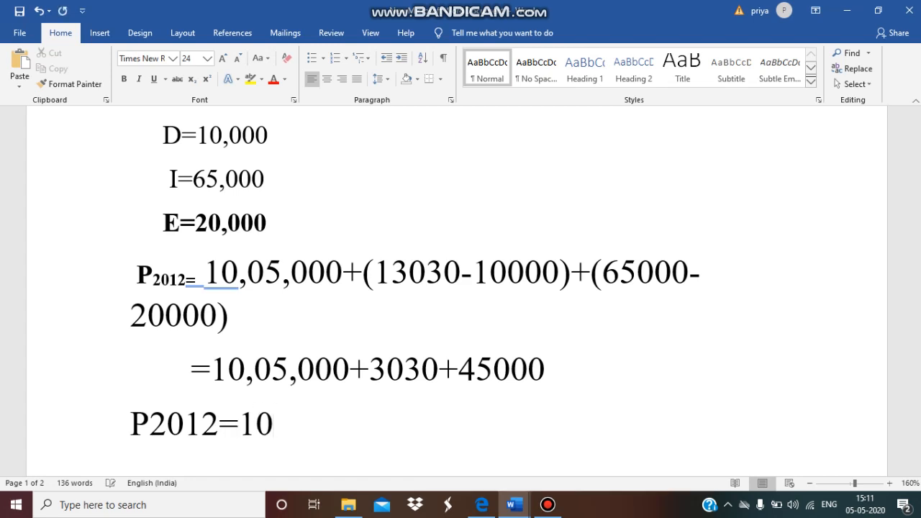
{"action": "type", "text": ",5"}
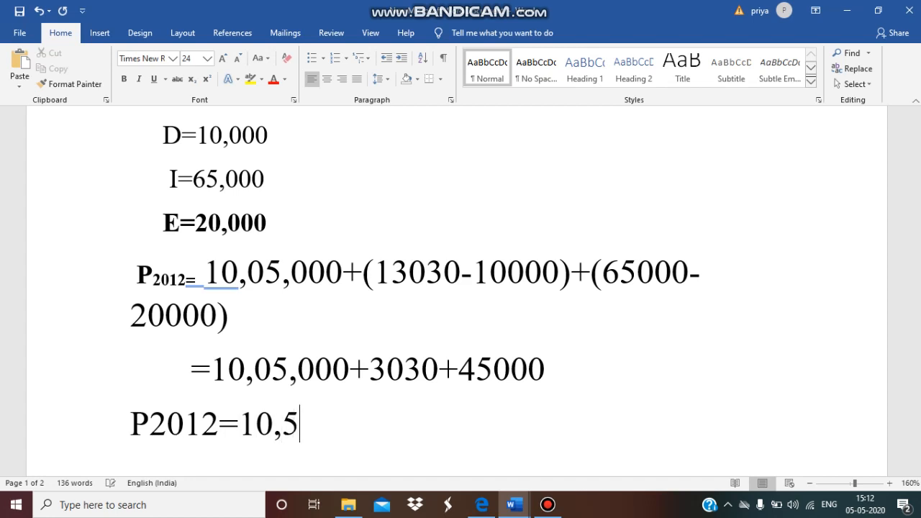
{"action": "type", "text": "3,0"}
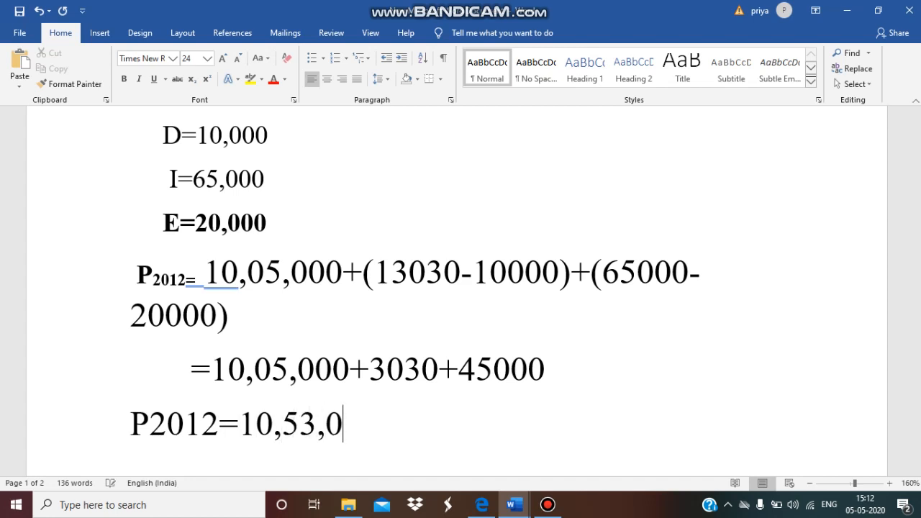
{"action": "type", "text": "30"}
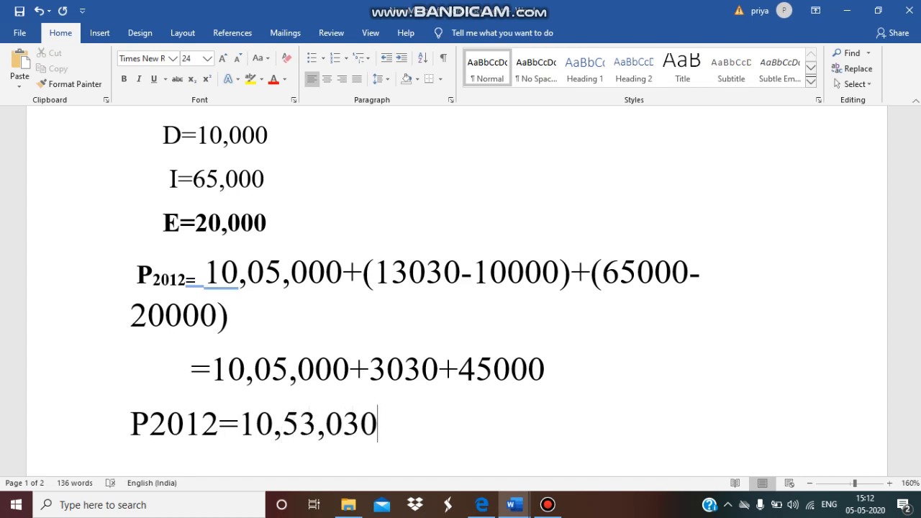